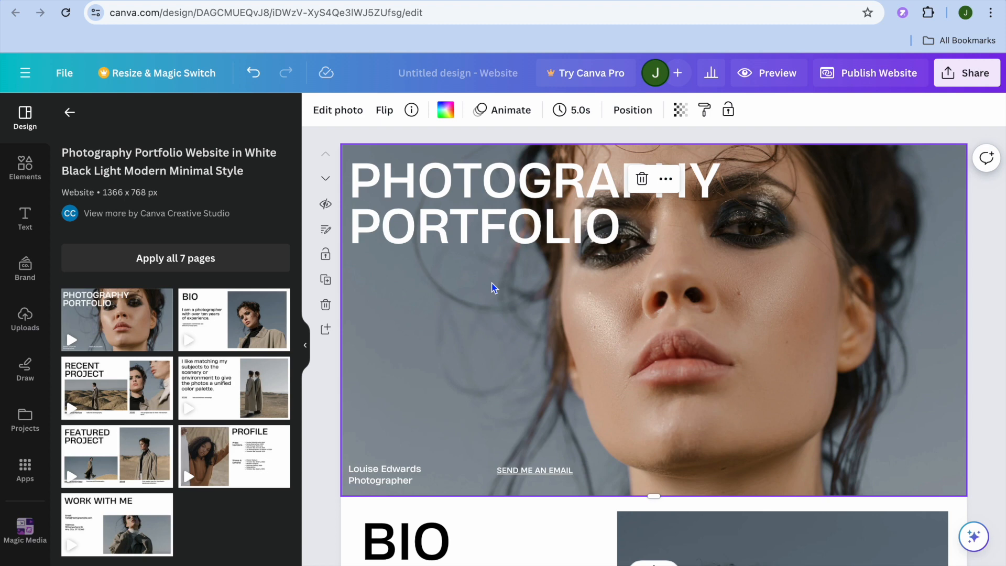
Browse Elfsight's Widgets catalogue down to the Audio section listing the Audio Player.
scroll(down, 3)
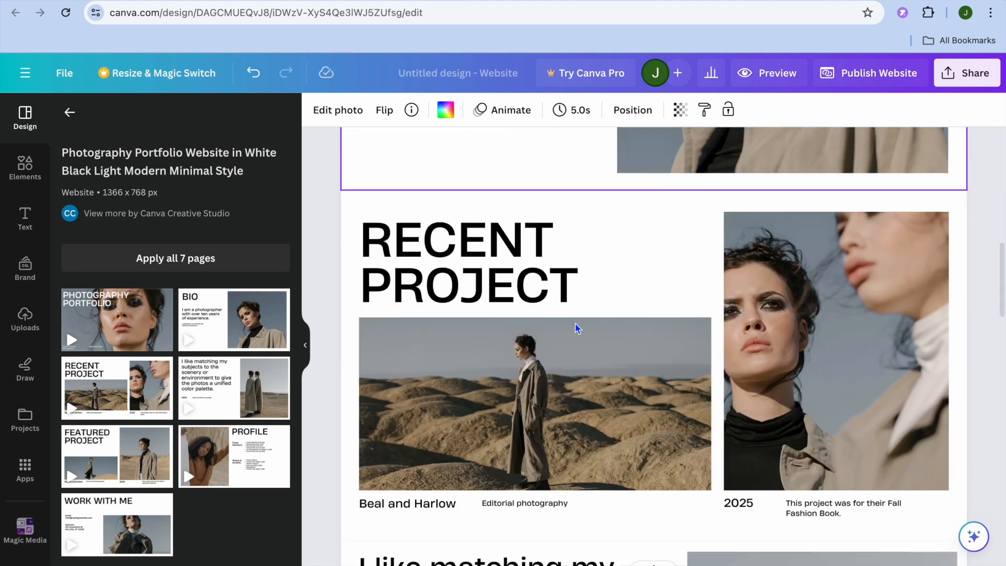
scroll(down, 3)
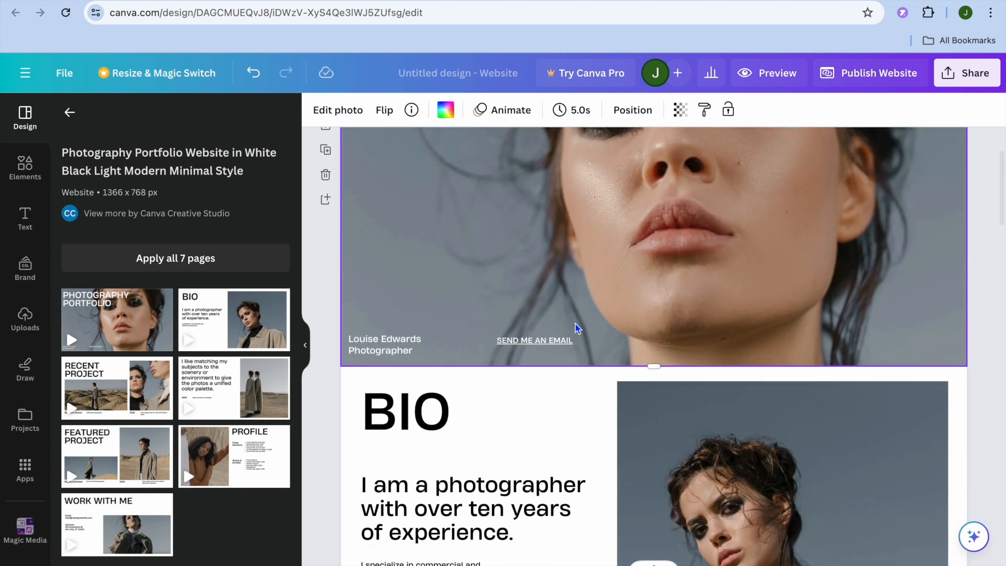
click(398, 13)
text(elfsight.com)
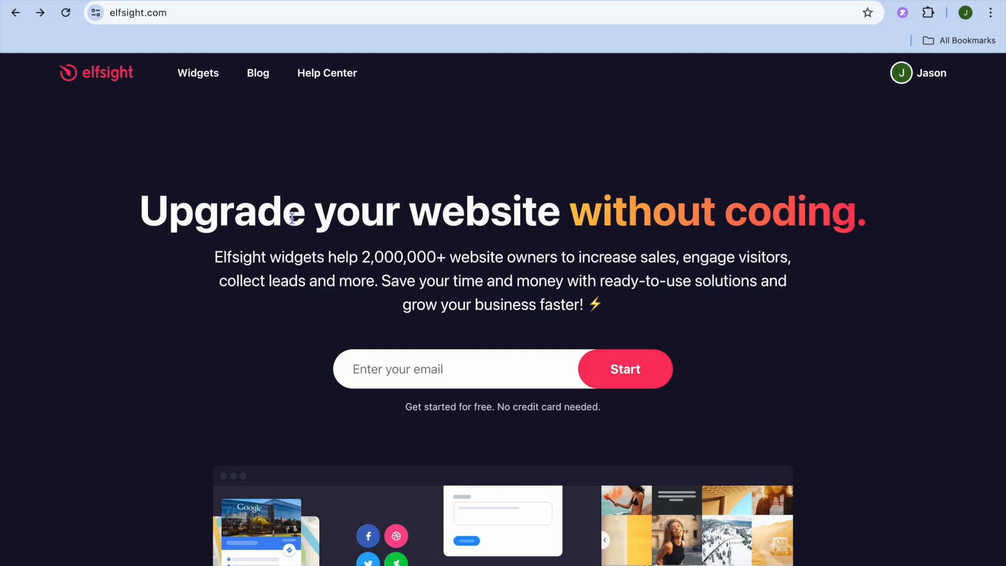
click(198, 72)
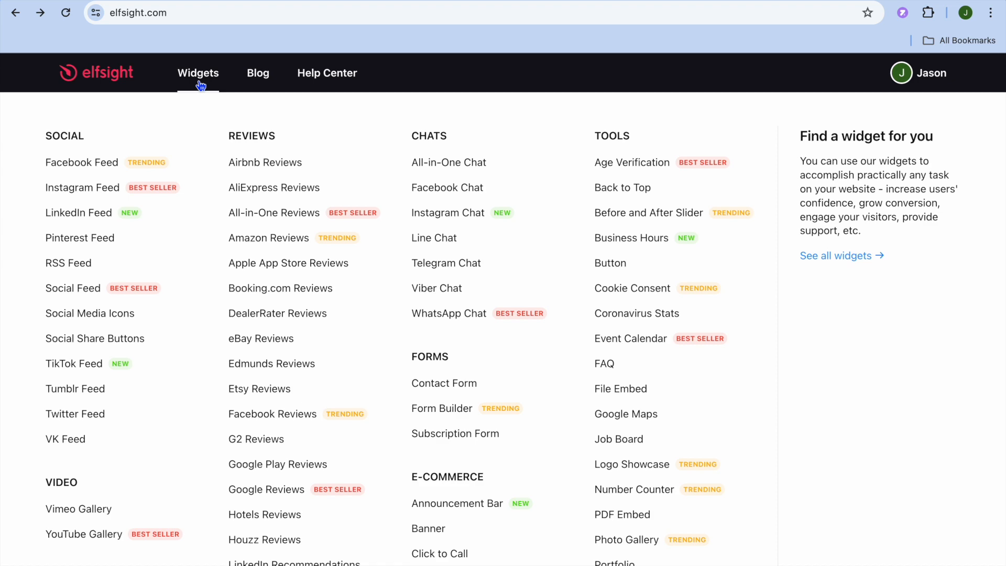
mouse_move(138, 279)
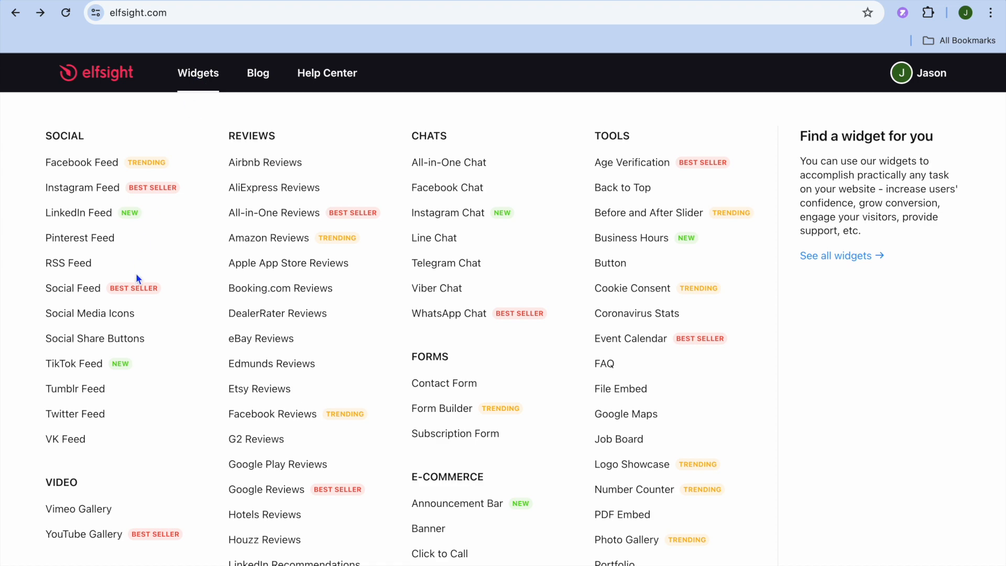
scroll(down, 3)
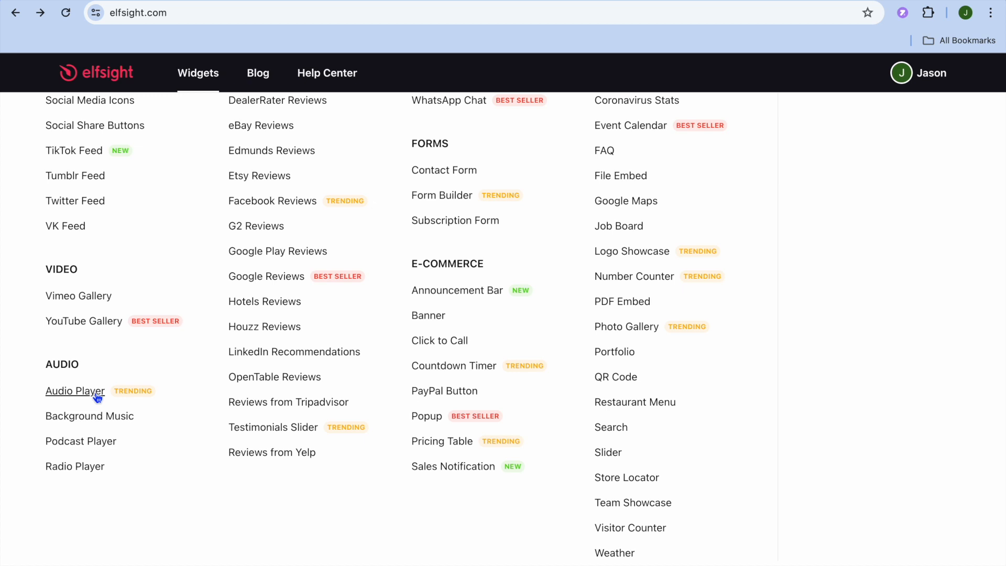
mouse_move(89, 416)
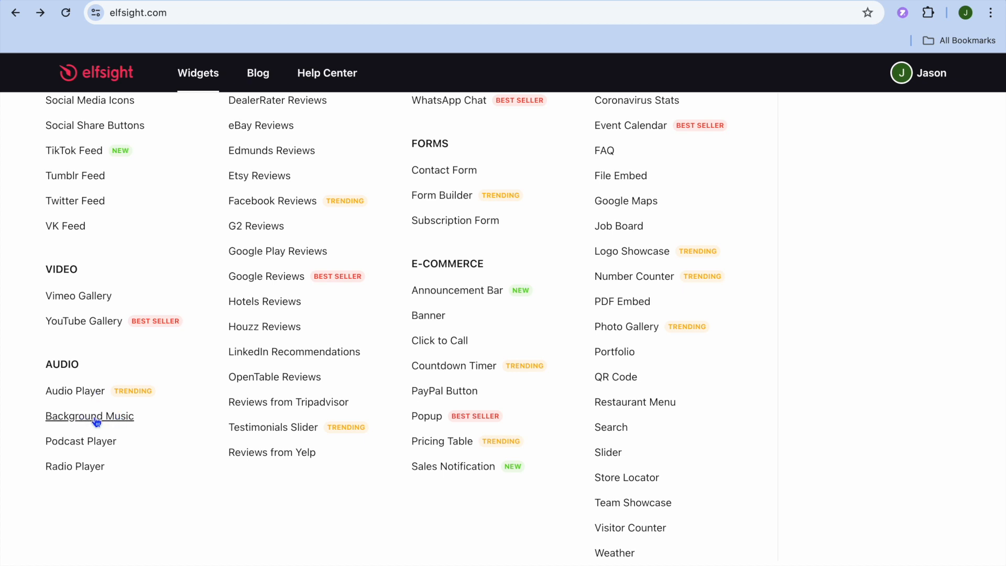
mouse_move(84, 422)
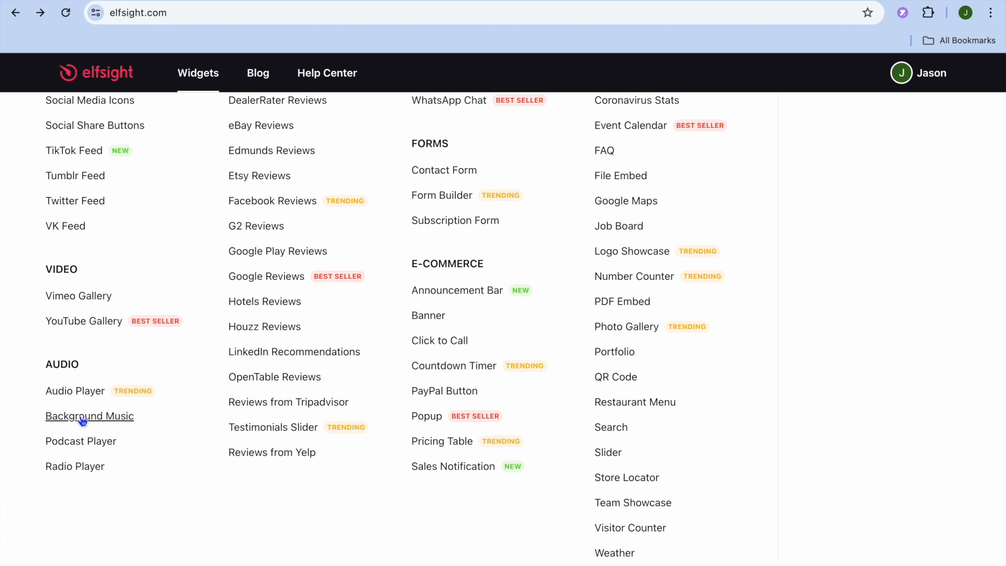
mouse_move(81, 445)
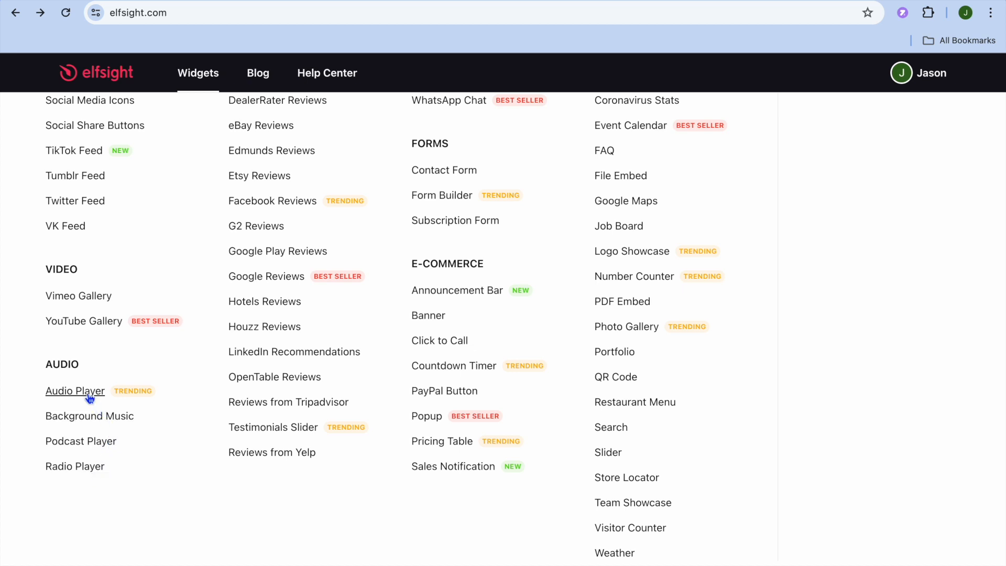
mouse_move(88, 397)
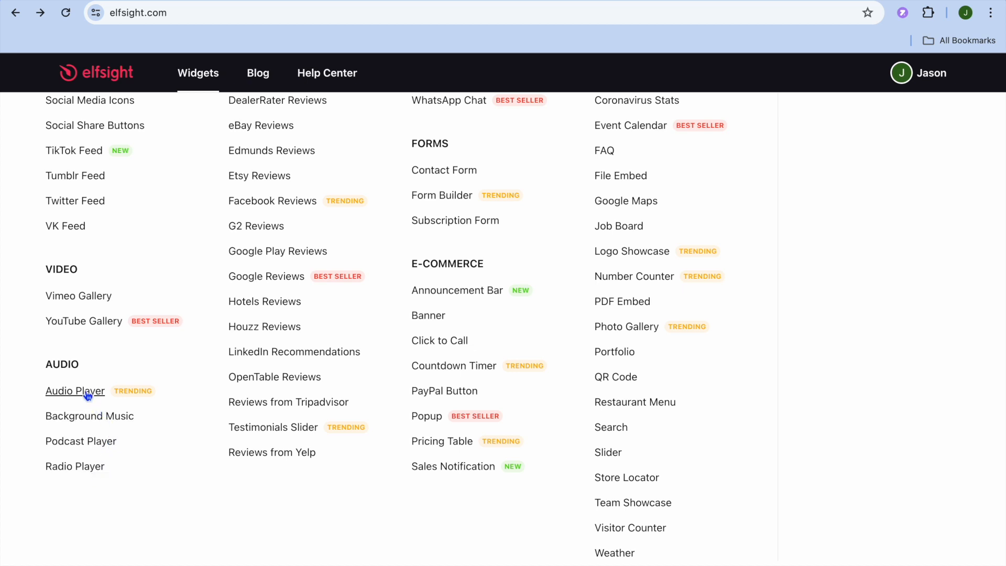
Enter the Audio Player editor and settle on the Single Track template previewing Time to Move by VESHZA.
click(75, 391)
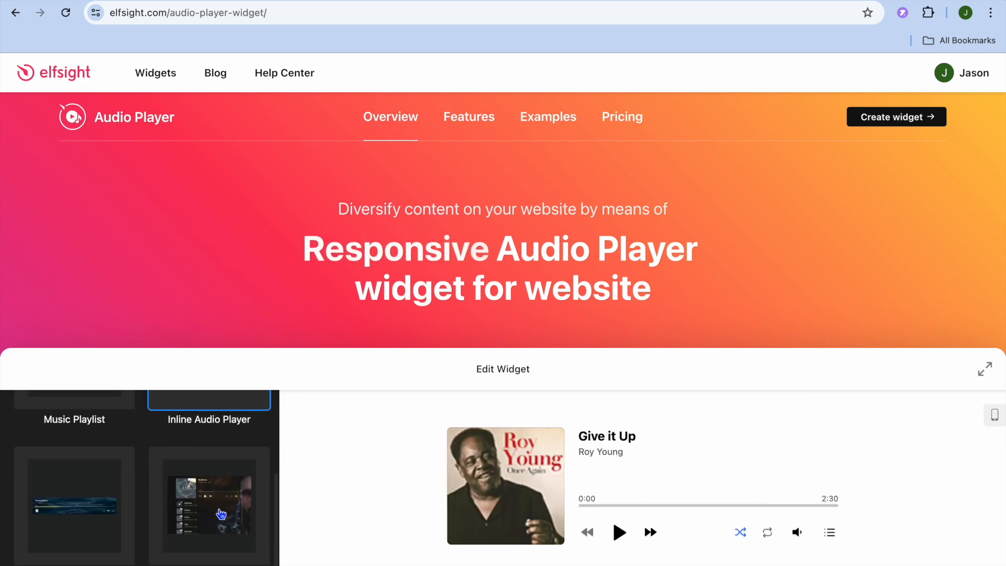
click(73, 505)
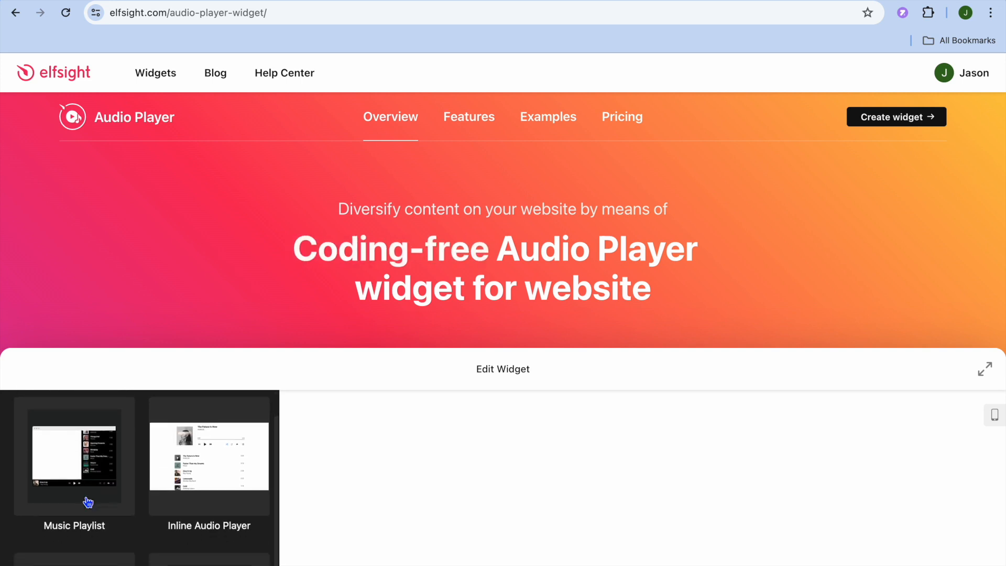
click(73, 456)
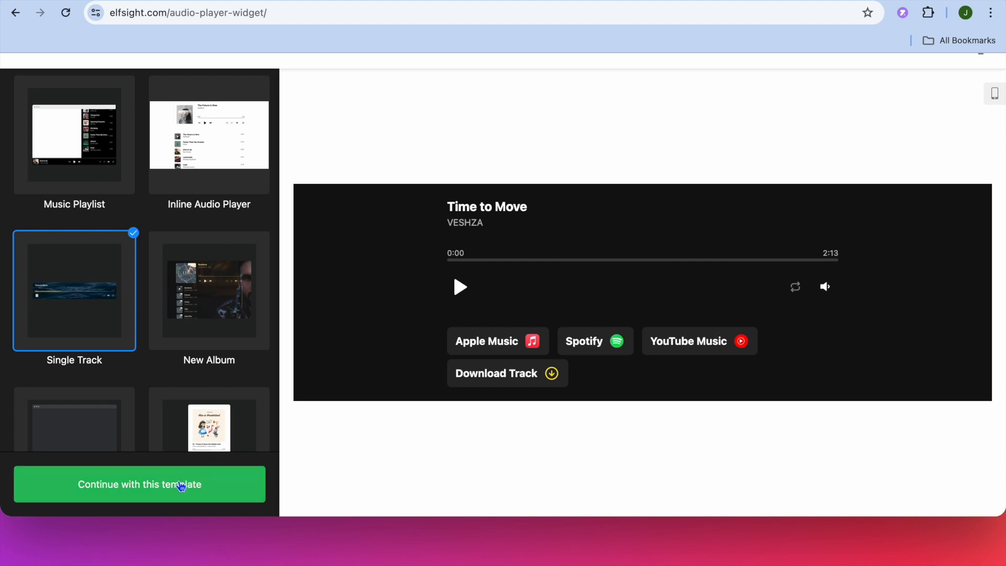
Continue with Single Track, cancel the Add Track upload, and view the embedded layout at width 600.
click(138, 484)
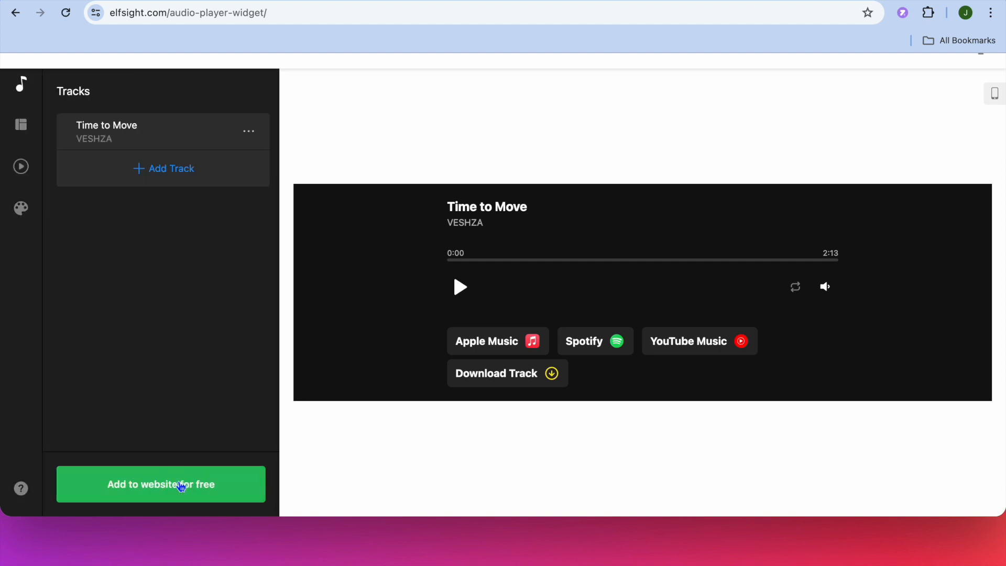
click(171, 167)
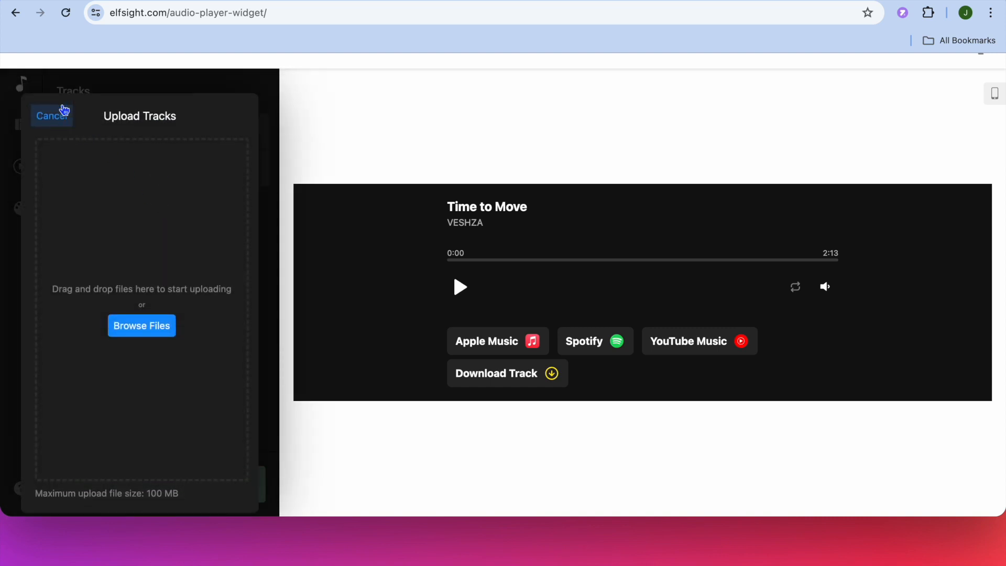
click(51, 116)
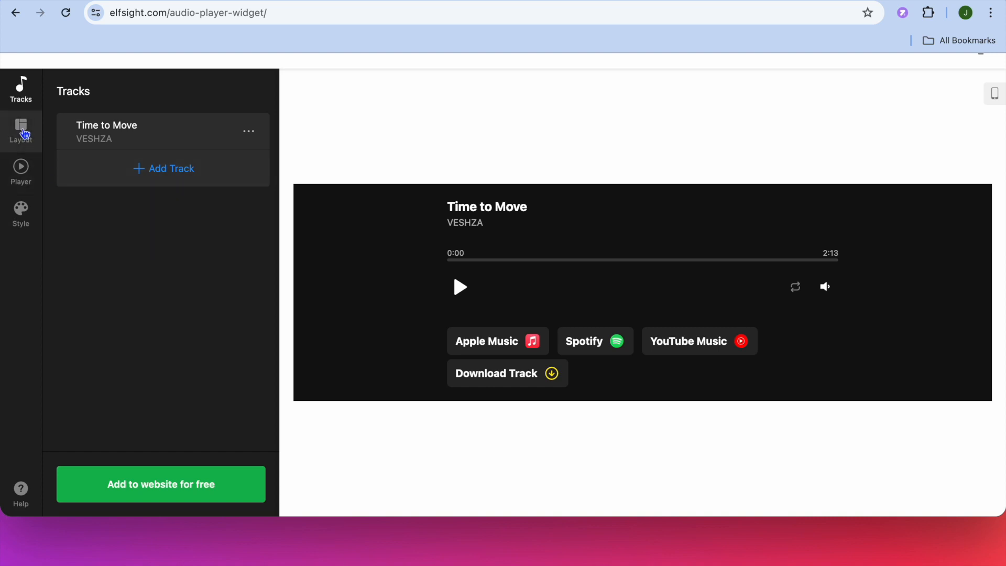
click(21, 132)
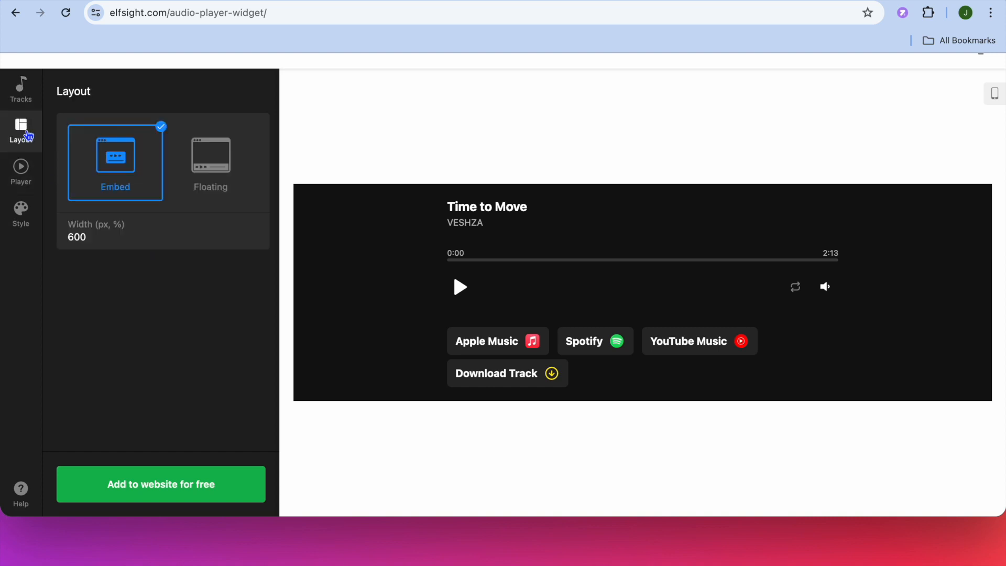
mouse_move(21, 172)
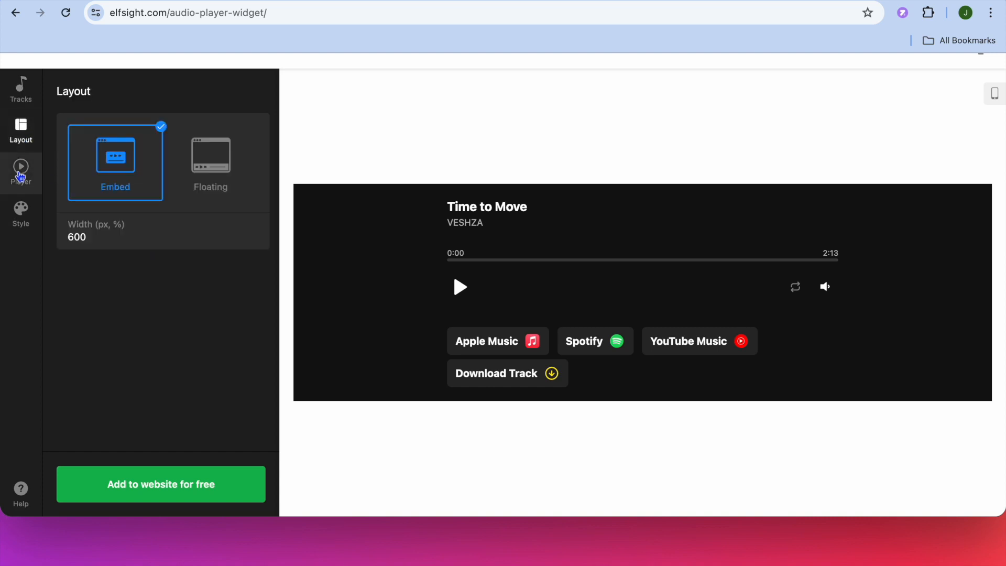
Review the Player controls, info and autoplay options, then the dark-background, yellow-accent Style settings.
click(21, 172)
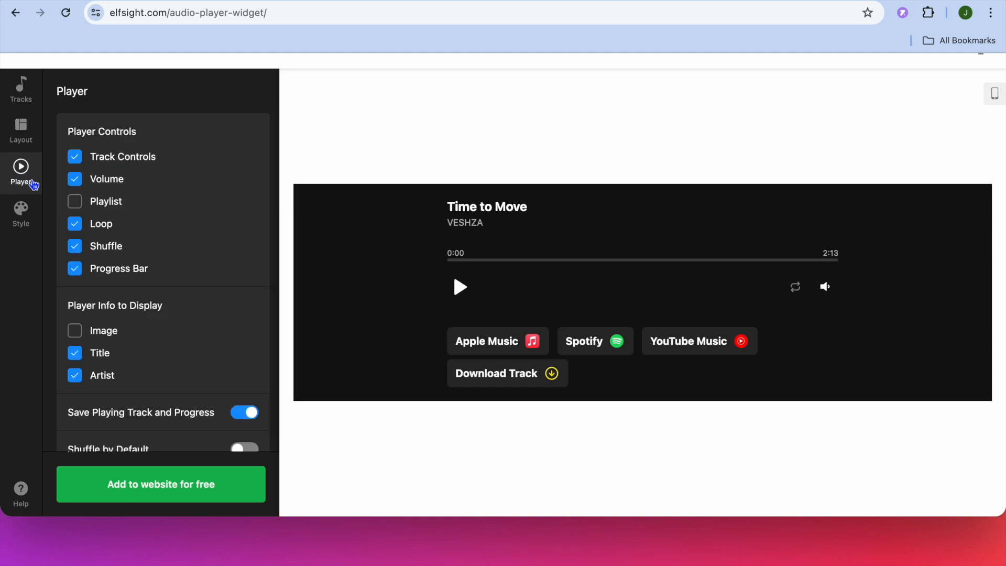
mouse_move(110, 228)
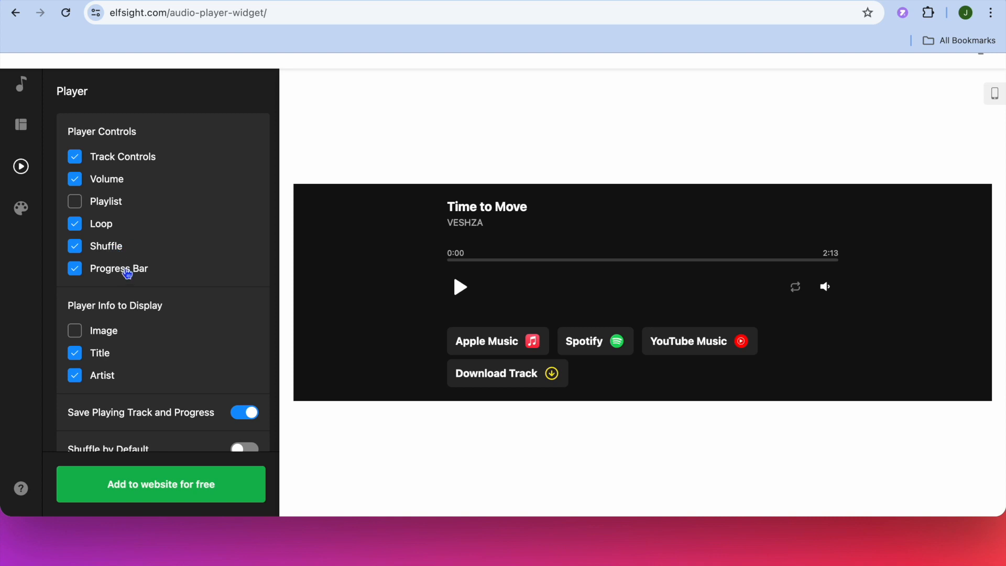
scroll(down, 3)
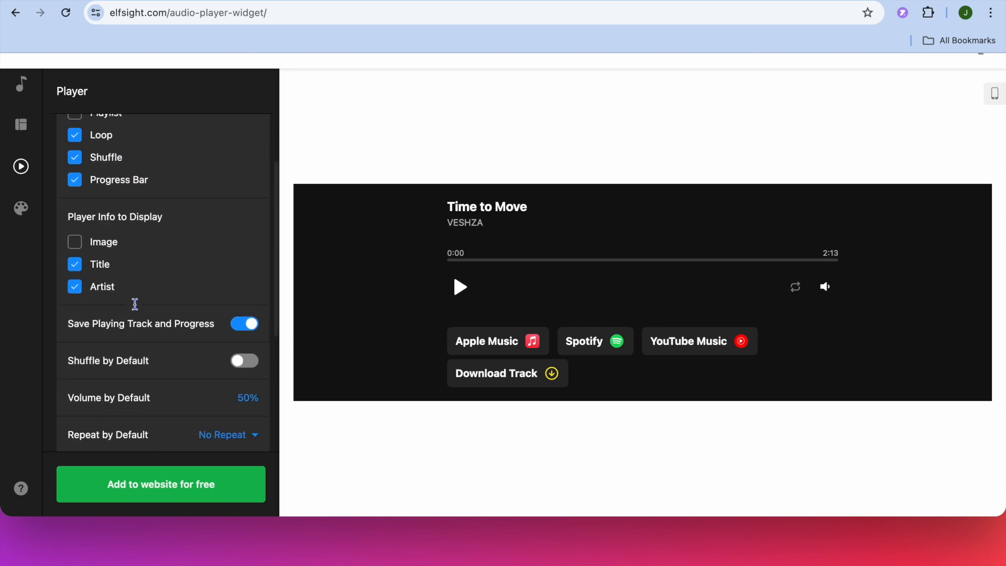
scroll(down, 3)
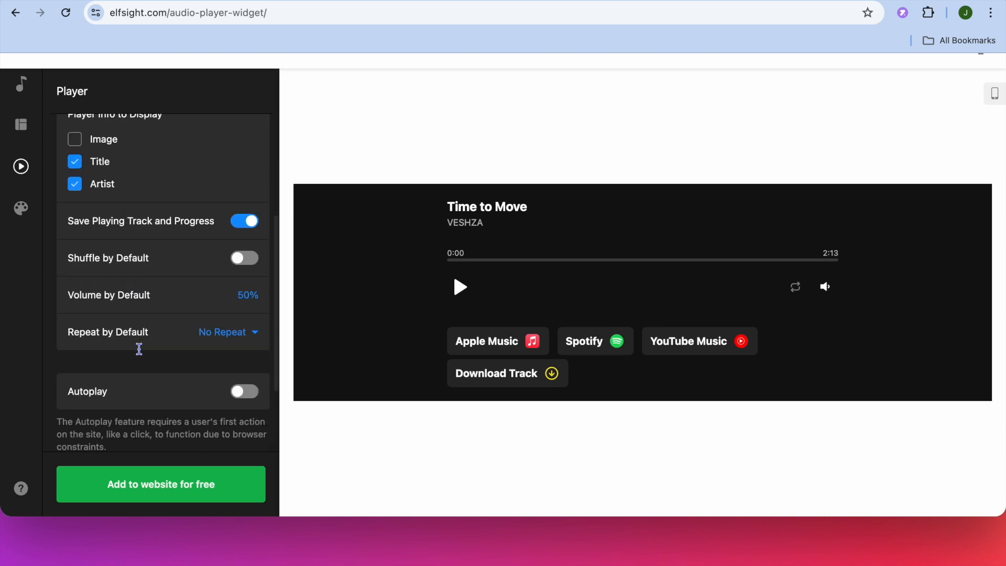
scroll(down, 3)
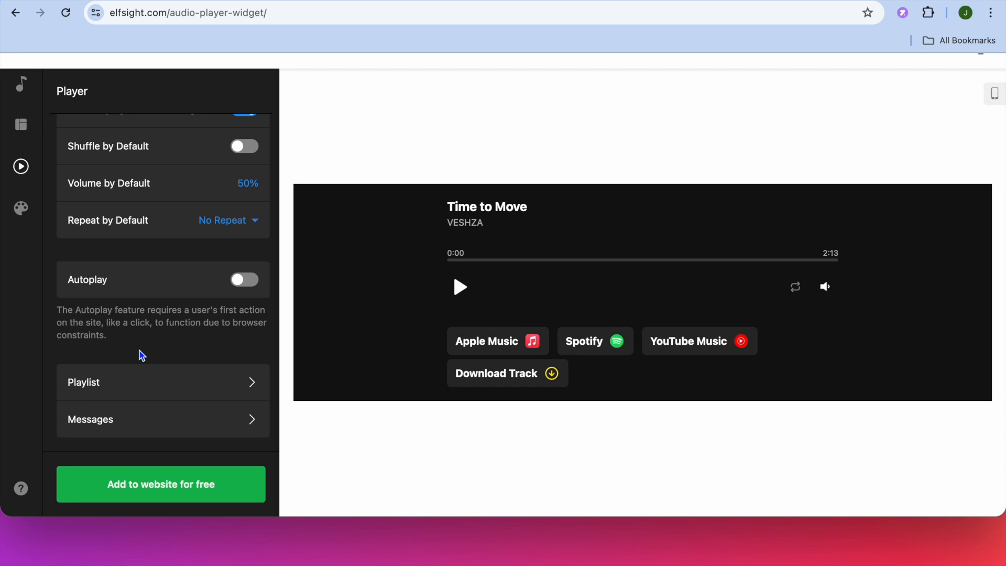
mouse_move(239, 295)
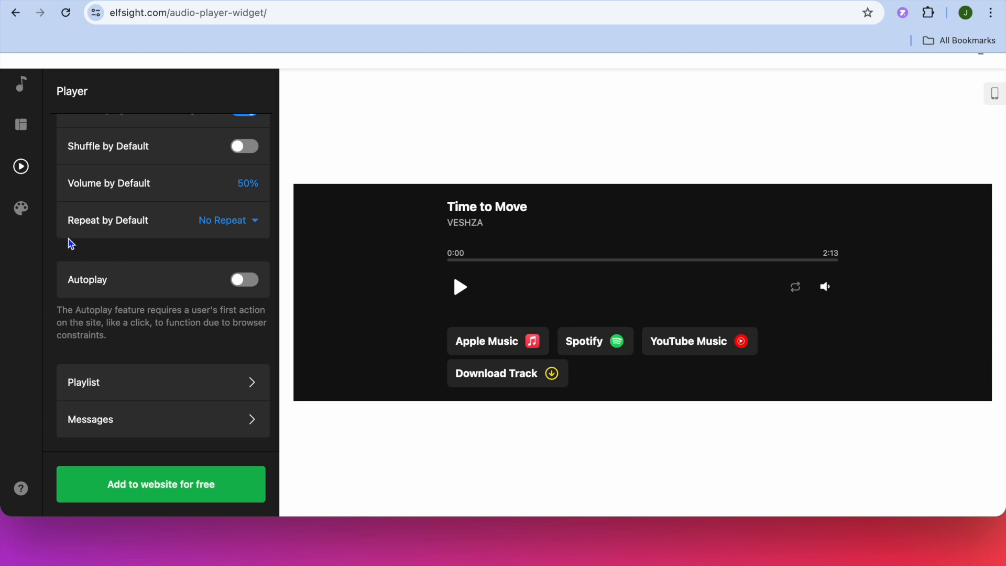
click(21, 208)
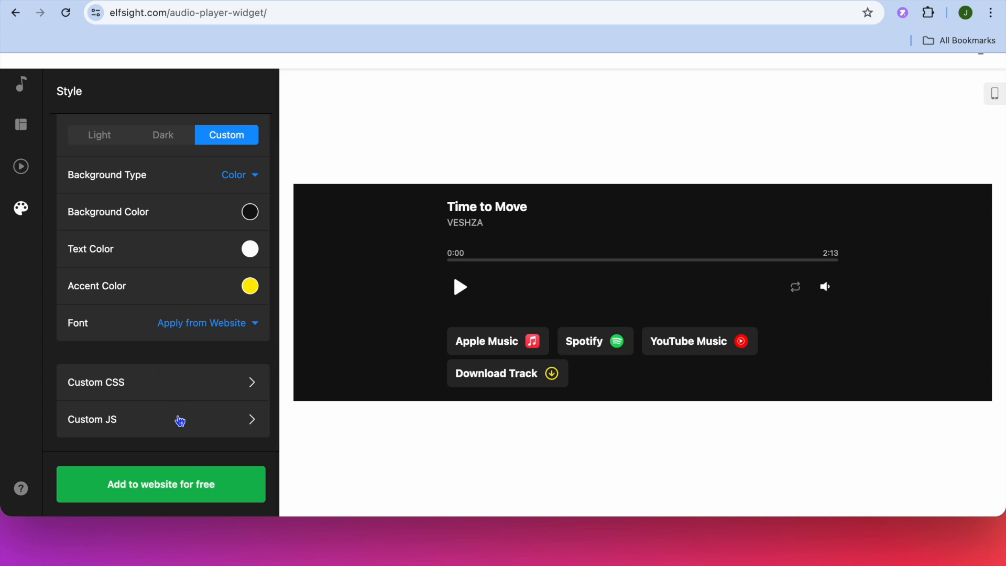
Add the styled Time to Move player to the account and publish it.
click(162, 484)
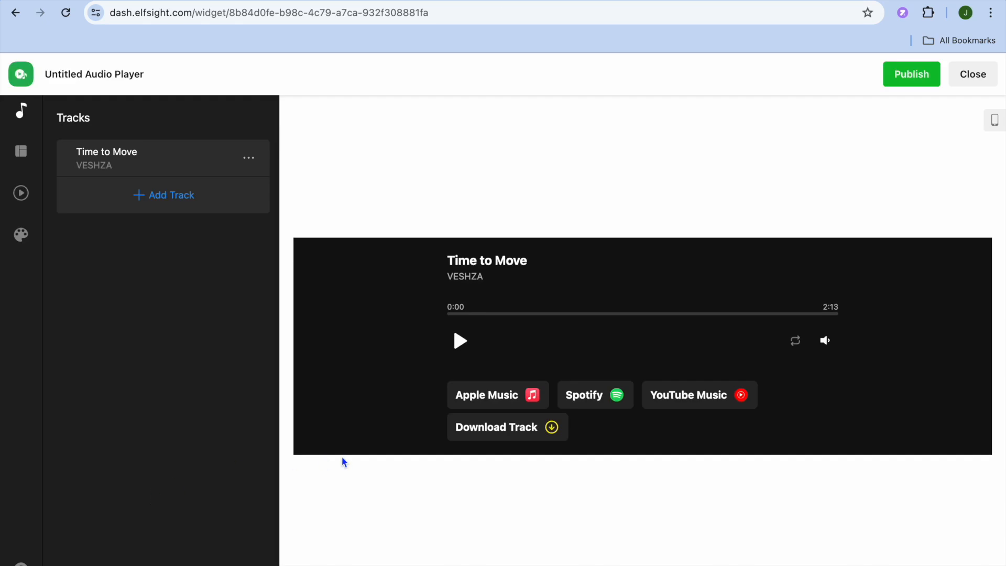
mouse_move(847, 211)
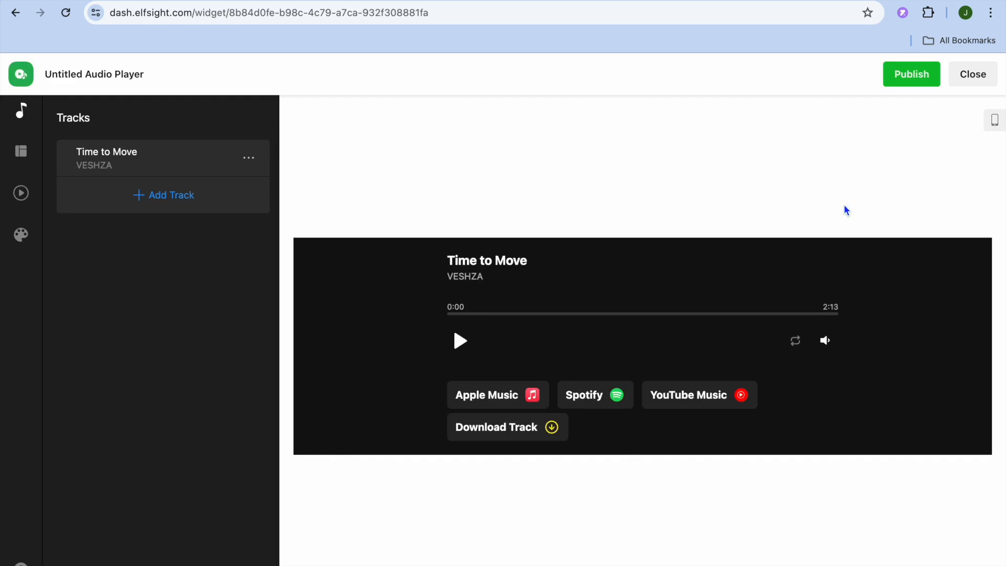
click(909, 73)
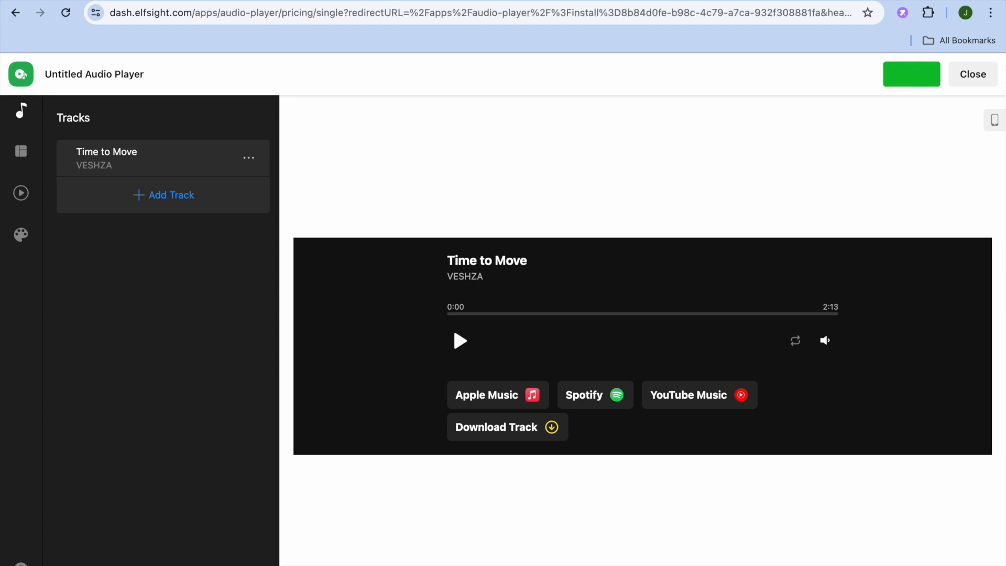
Select the Free plan and copy the widget's direct Share Link from the install window.
click(911, 74)
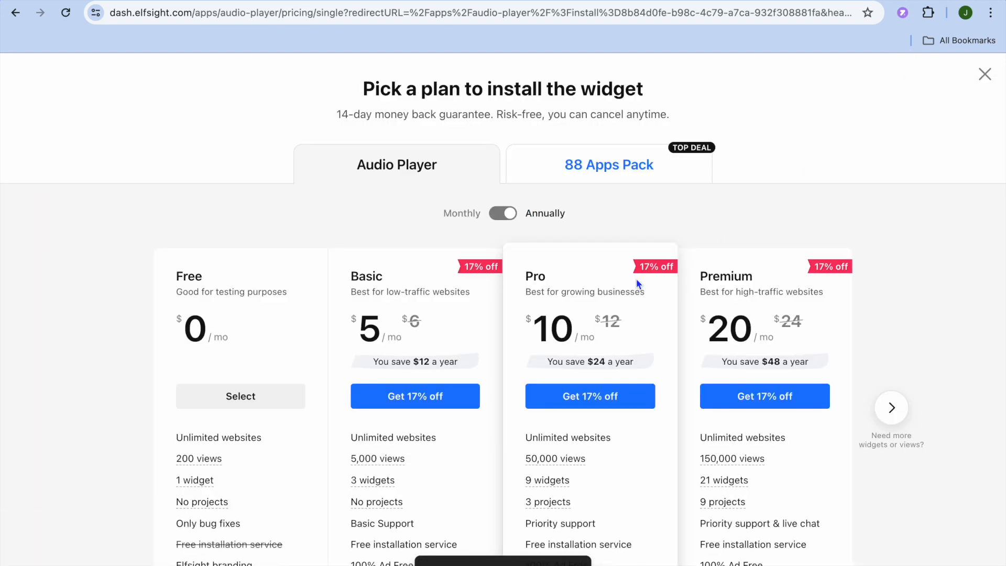
mouse_move(230, 401)
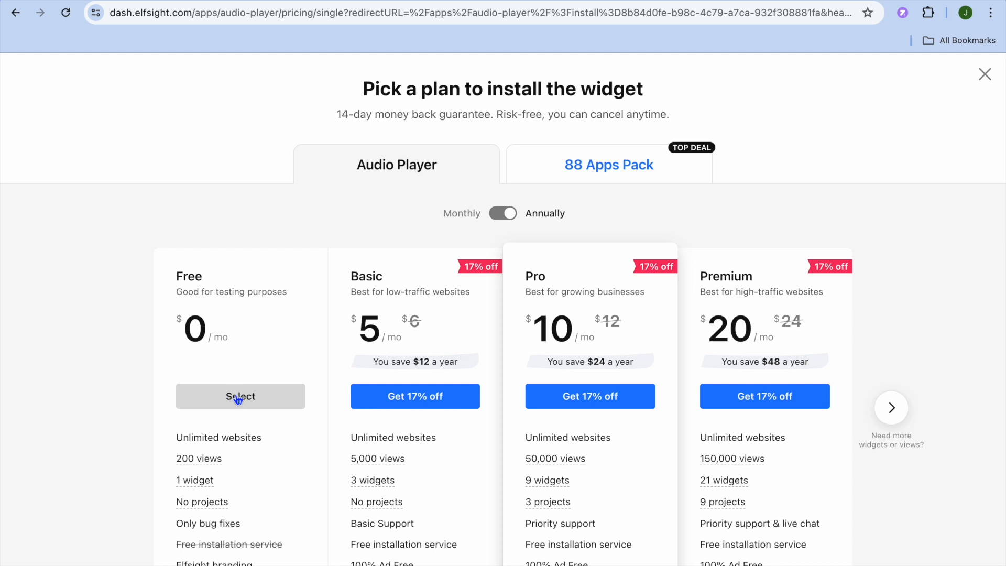
click(241, 396)
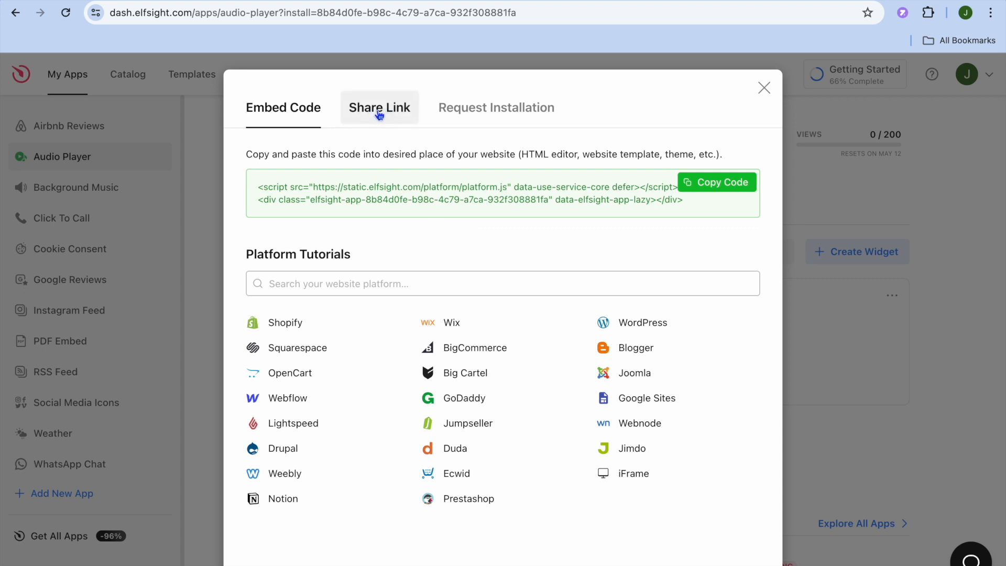
click(378, 107)
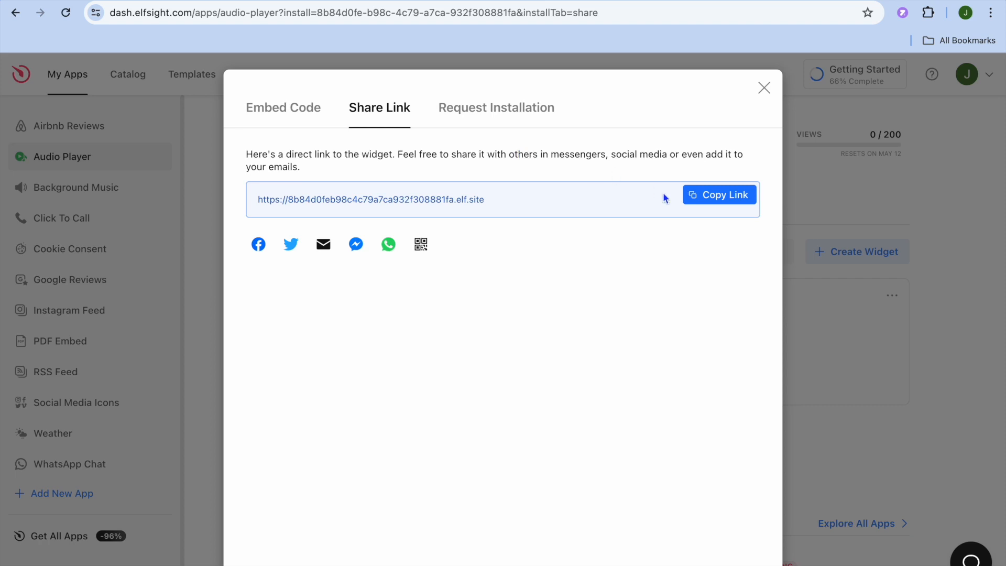
mouse_move(725, 198)
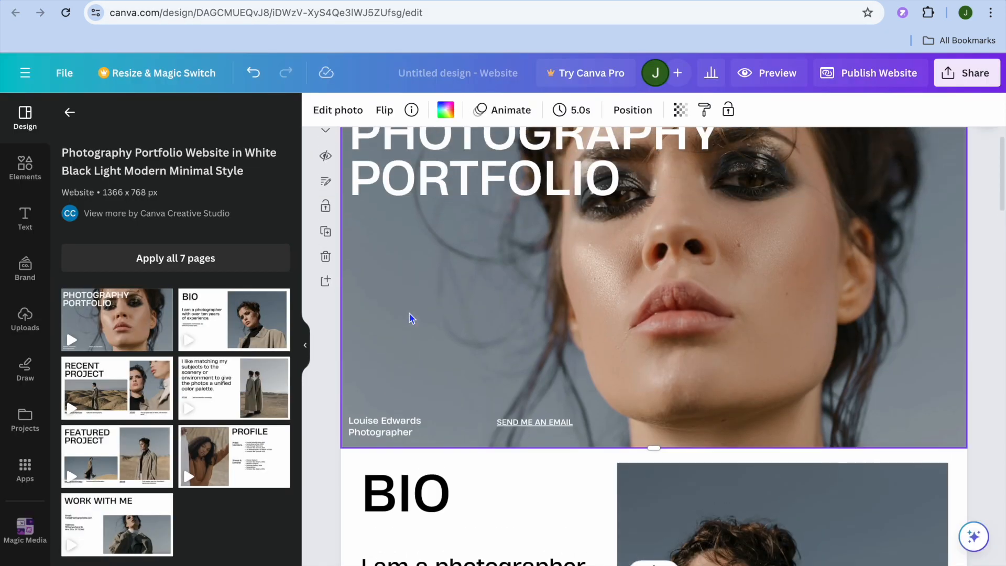
mouse_move(572, 371)
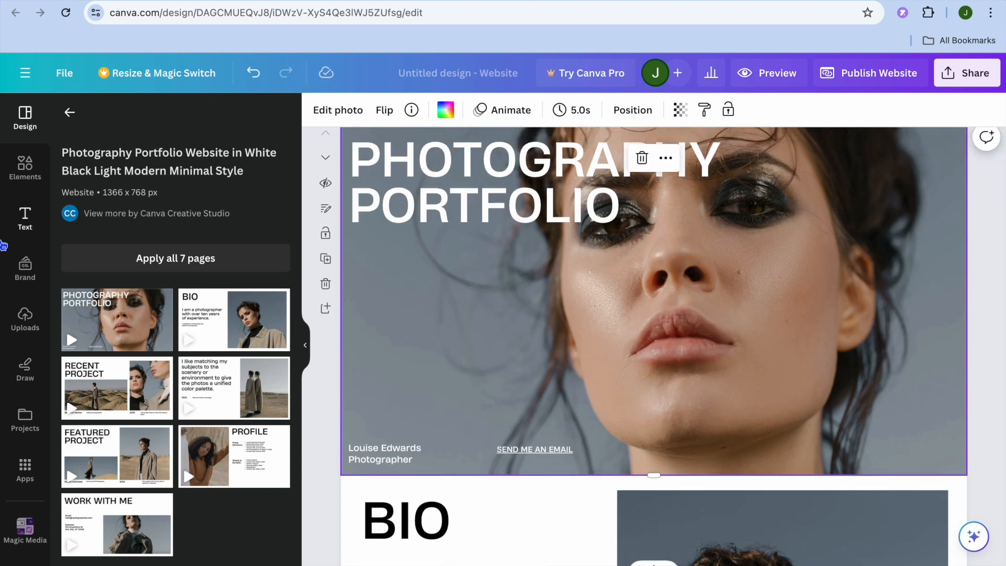
Add a heading to the portfolio cover page and select its placeholder text for retyping.
click(24, 218)
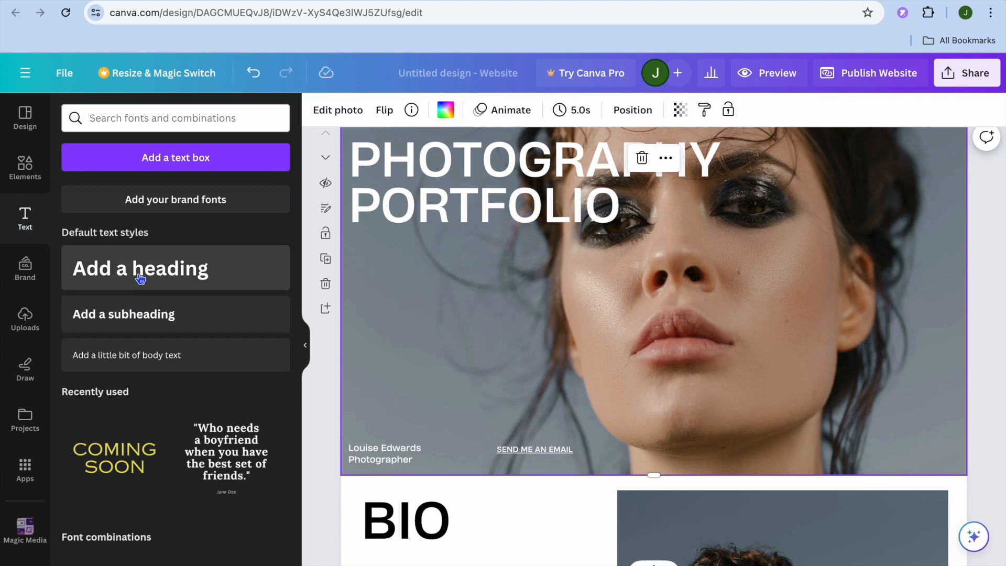
click(139, 268)
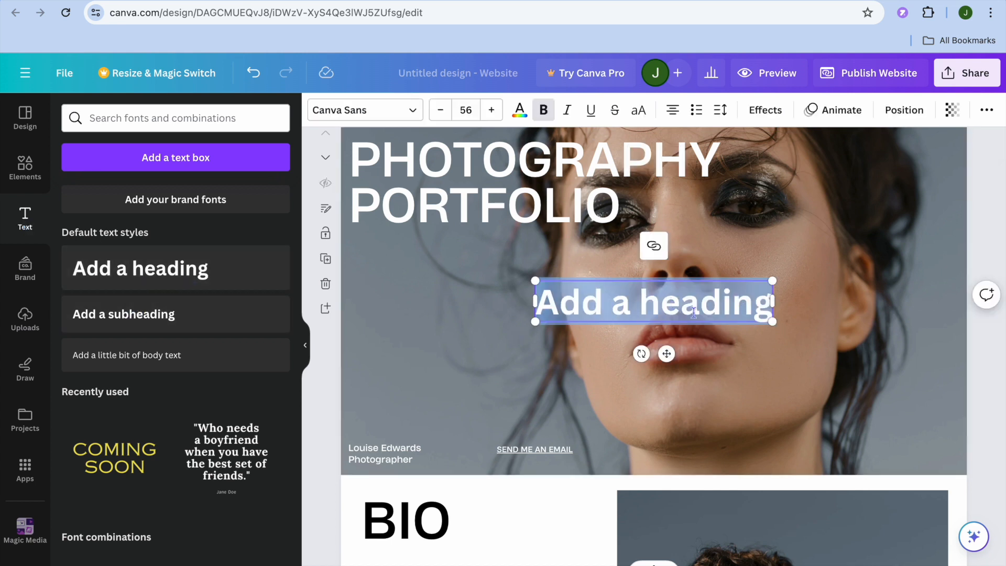
drag(653, 301, 834, 396)
text(m)
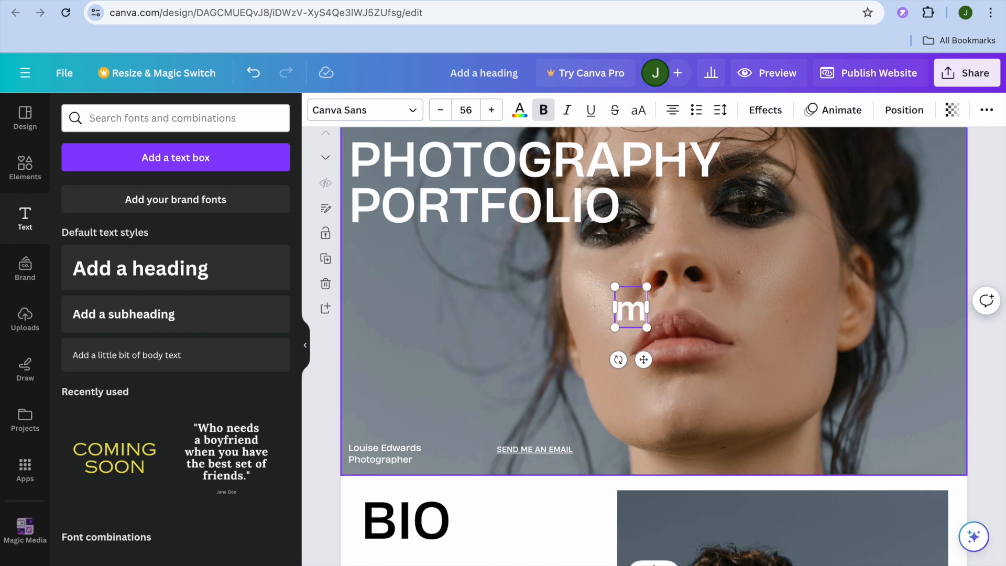
Finish the word 'music', link it to the Elfsight share link, and display it as an Embed.
text(usic)
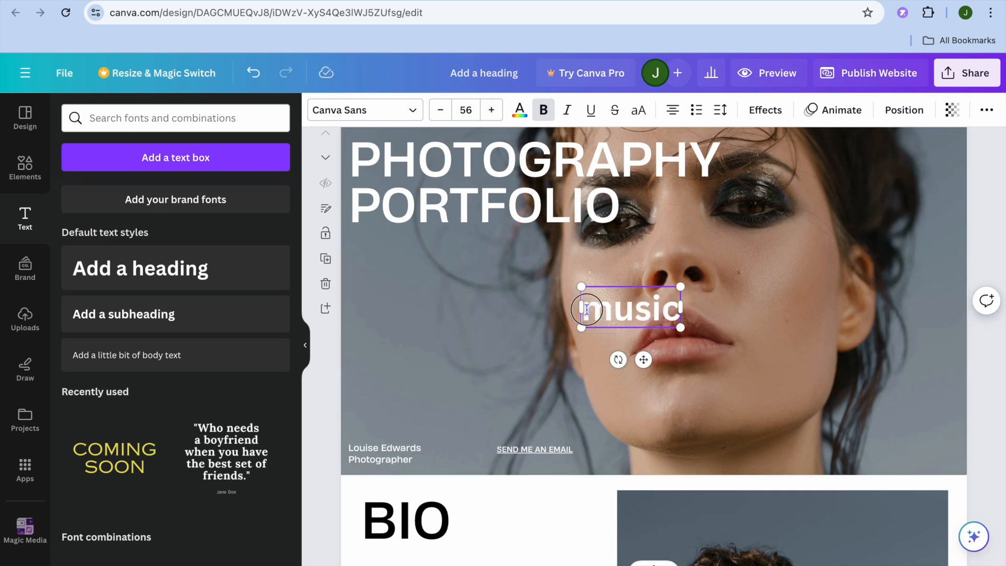
double_click(629, 308)
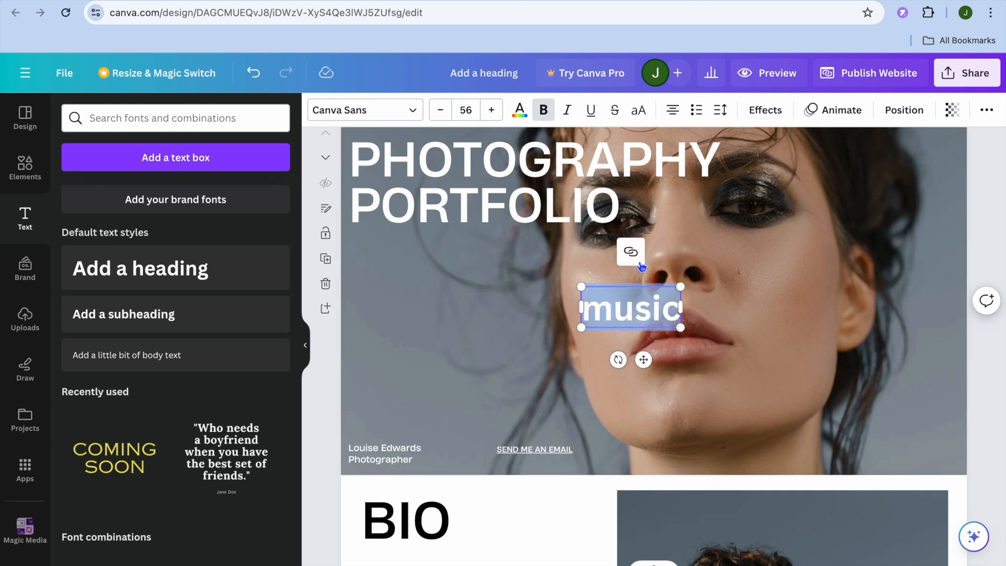
click(630, 250)
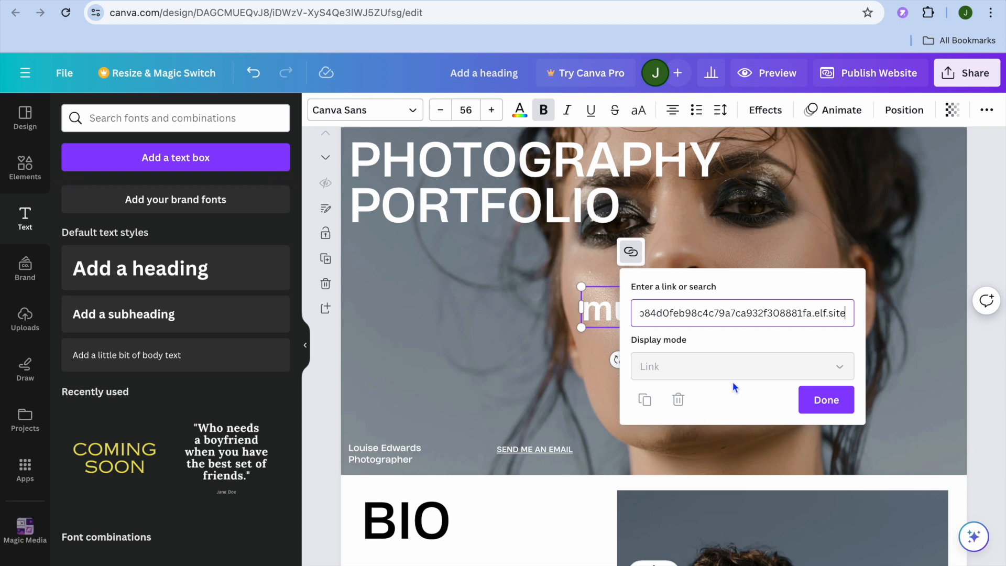
click(825, 399)
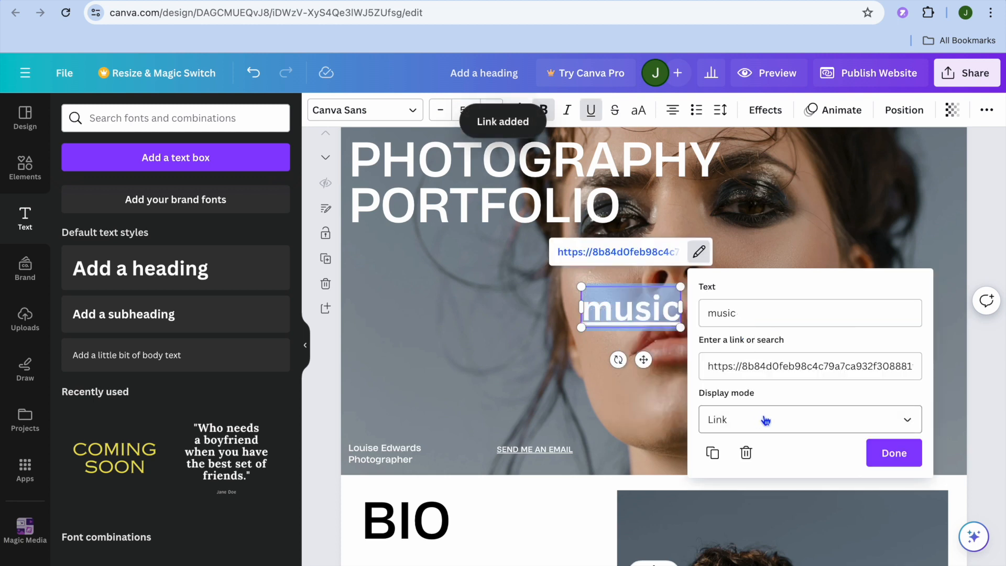
click(807, 419)
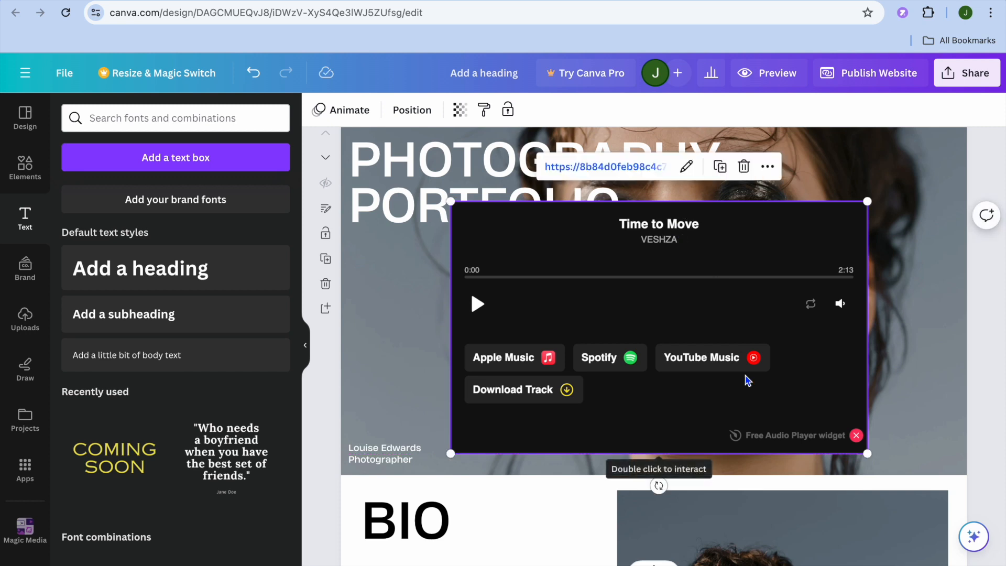
Make the embedded player smaller and move it to the cover photo's lower right.
drag(867, 453, 834, 423)
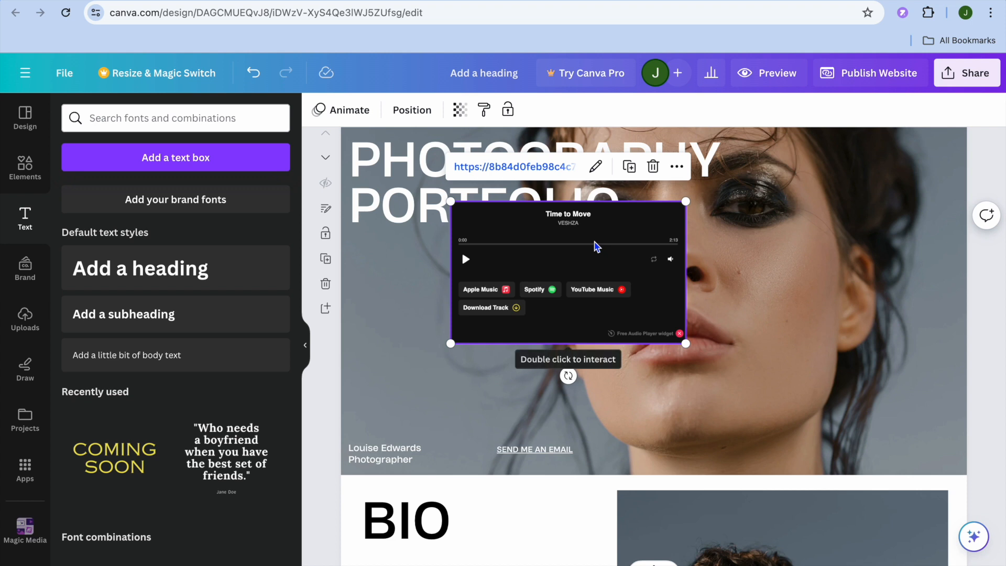
drag(568, 273, 709, 378)
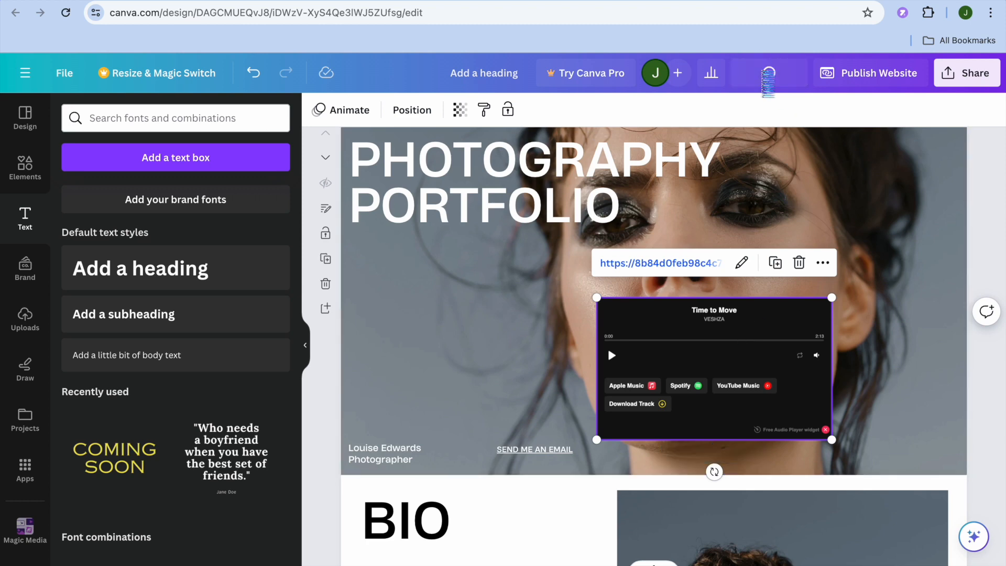
Preview the website, play the Time to Move track in the embedded player, then pause it.
click(768, 72)
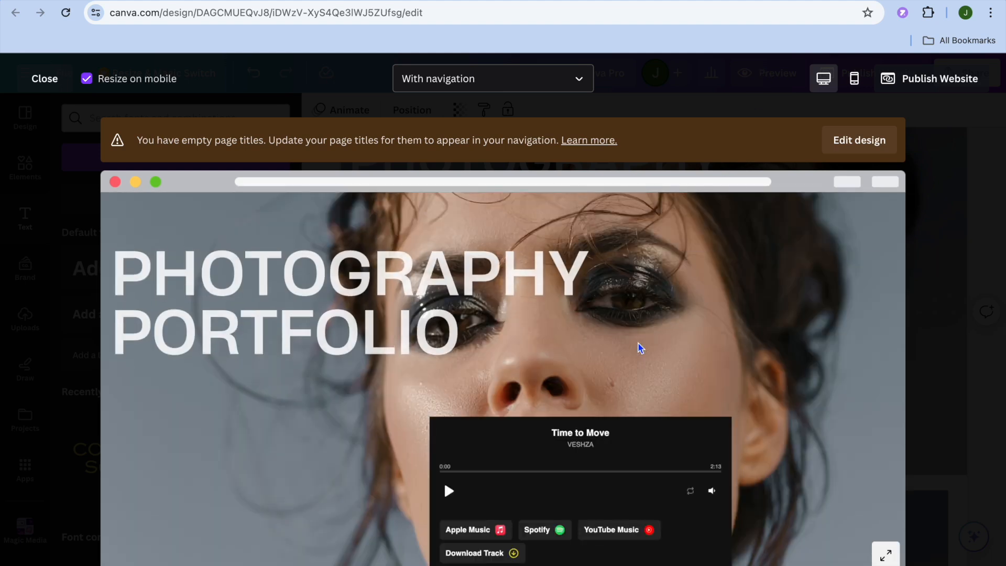
scroll(down, 3)
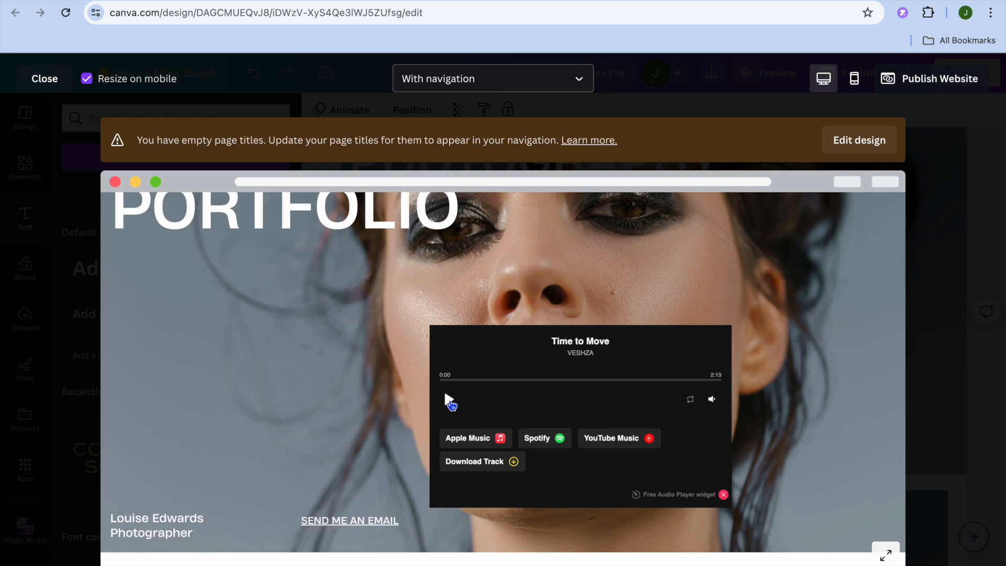
click(447, 399)
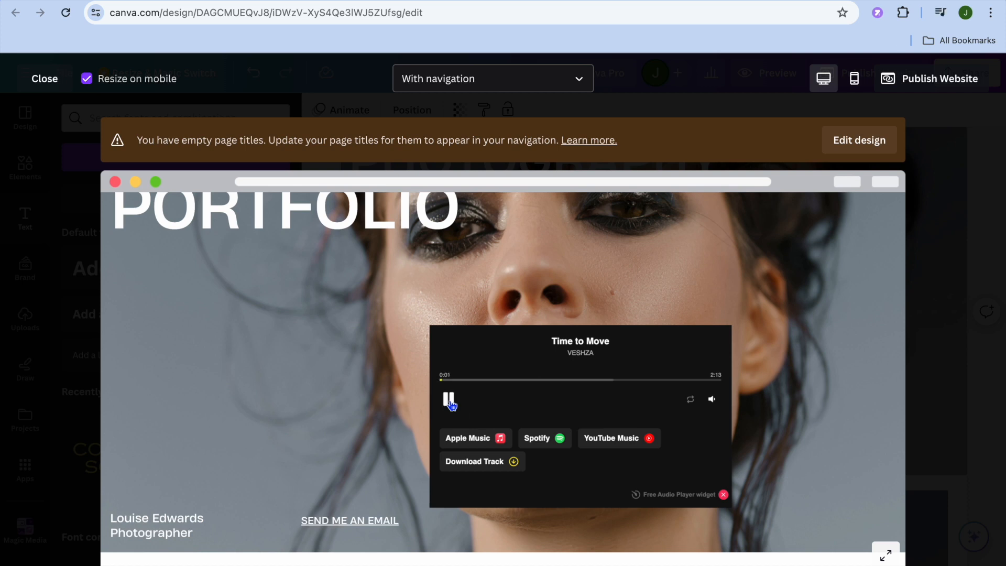
click(448, 398)
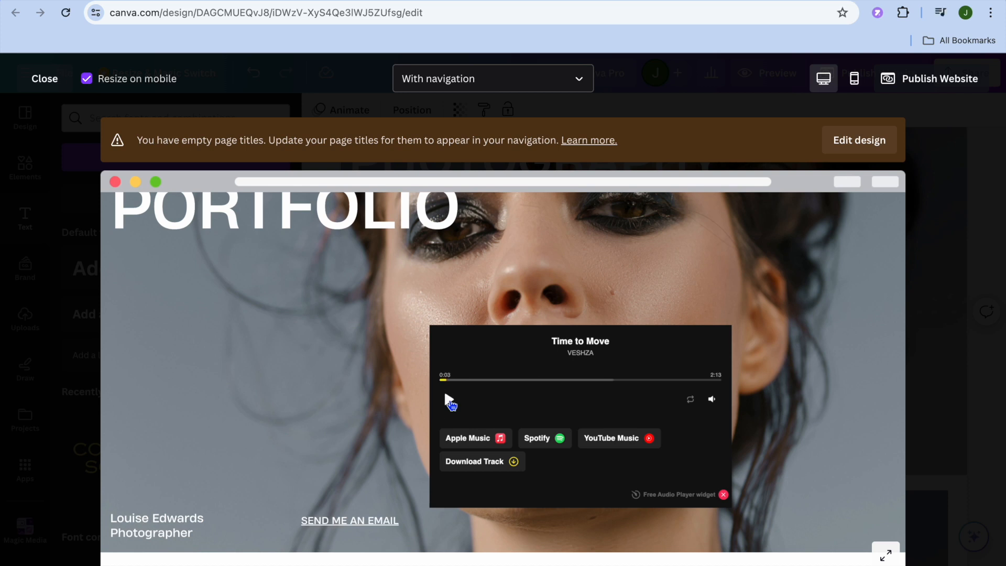